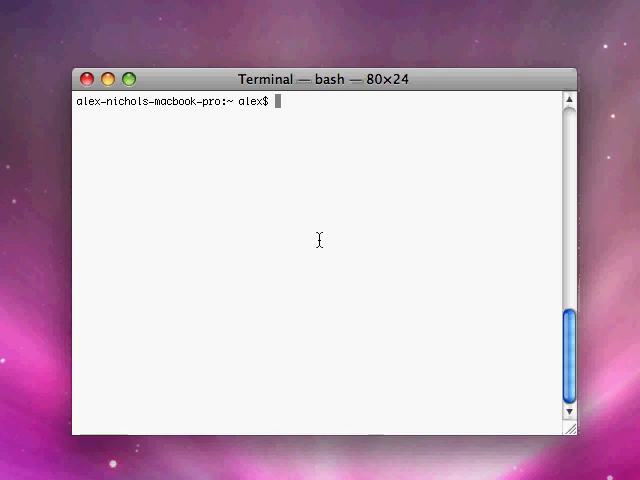
Change into the Desktop folder and list Documents, Games, Hi Bob and Programs.
type("x\\")
type("cd Desktop")
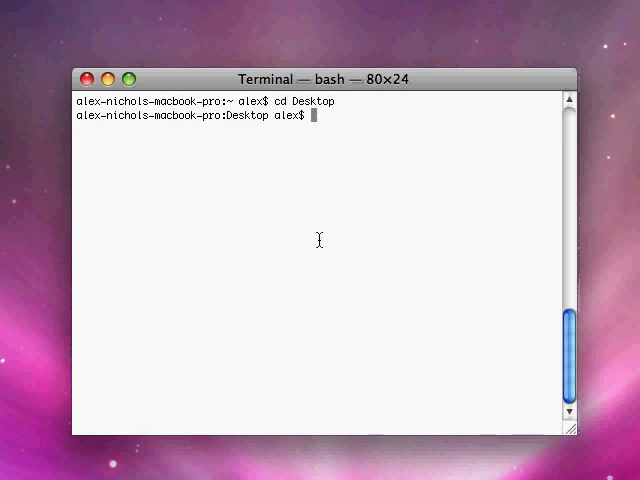
type("ls")
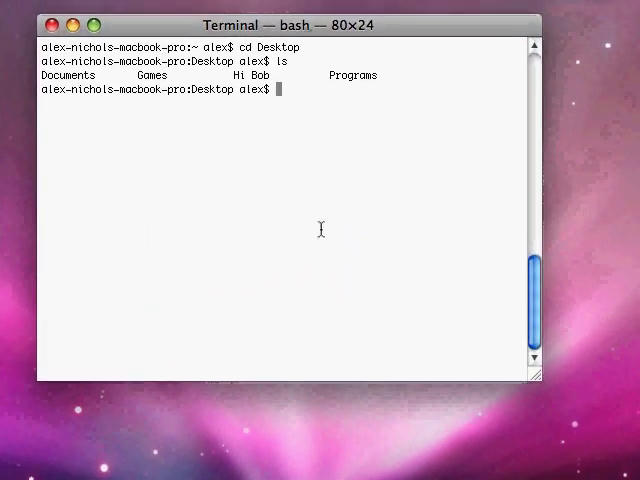
Start nano on "Dave Was Here" and write the line Dave was here!
type("na")
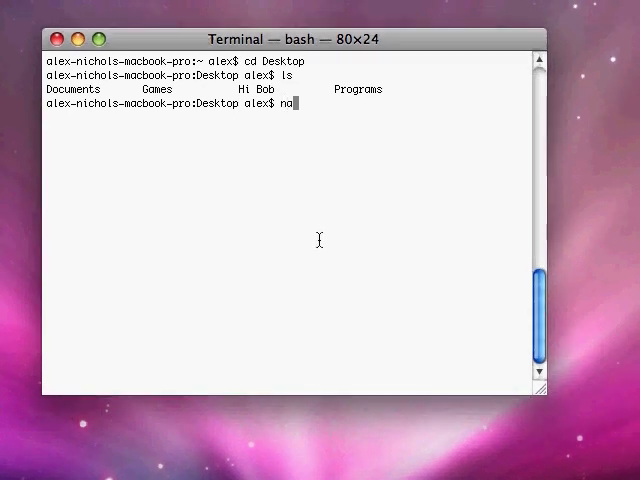
type("no")
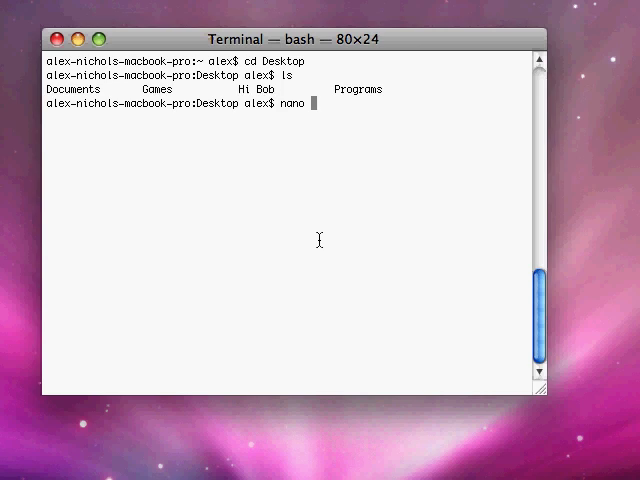
type("\"")
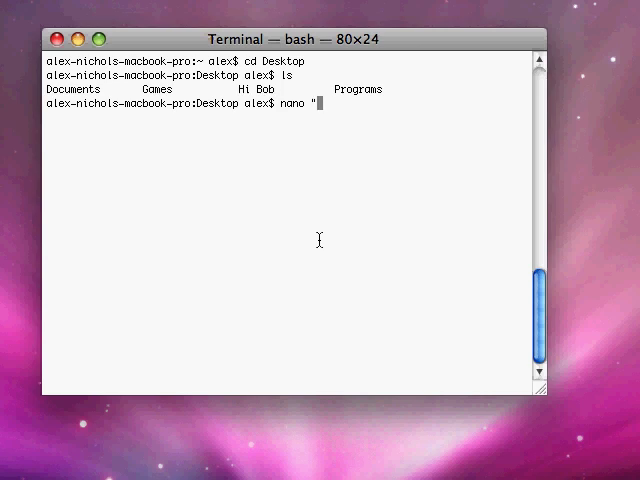
type("Dave")
type("akadsfkla;ll;k")
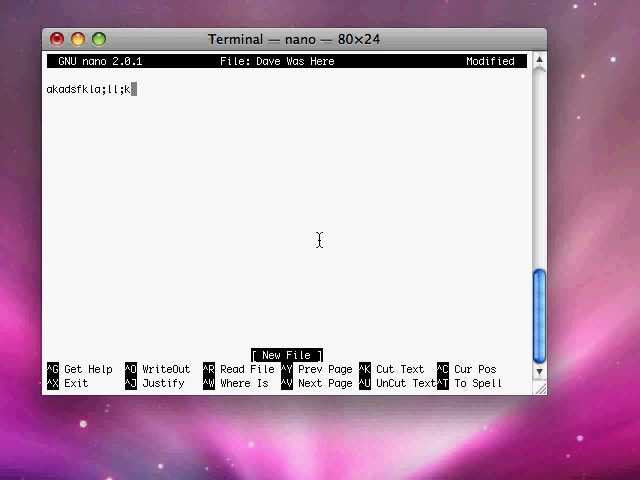
type("f")
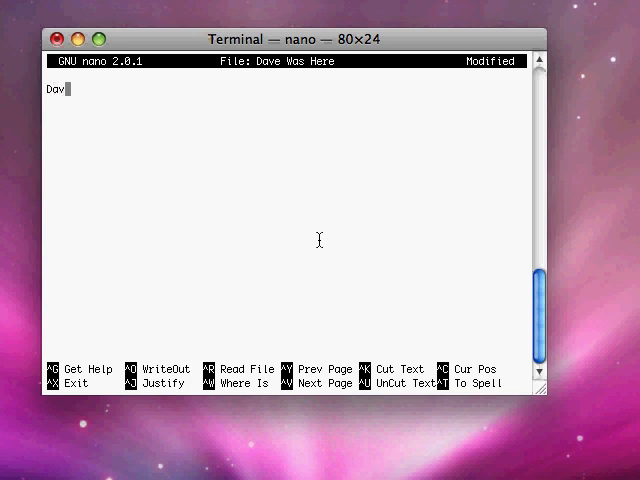
type("e wa")
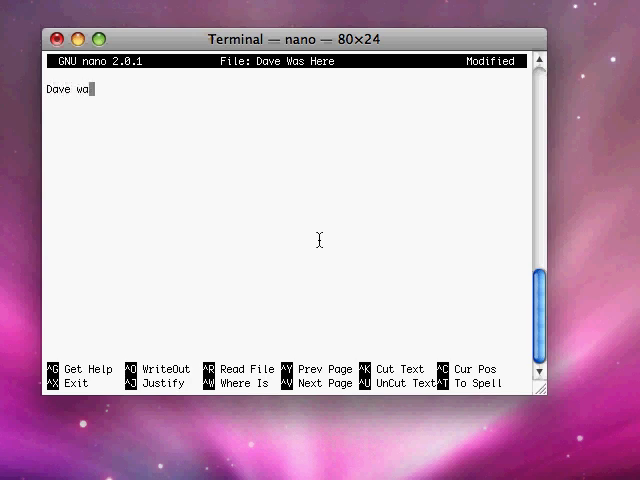
type("s")
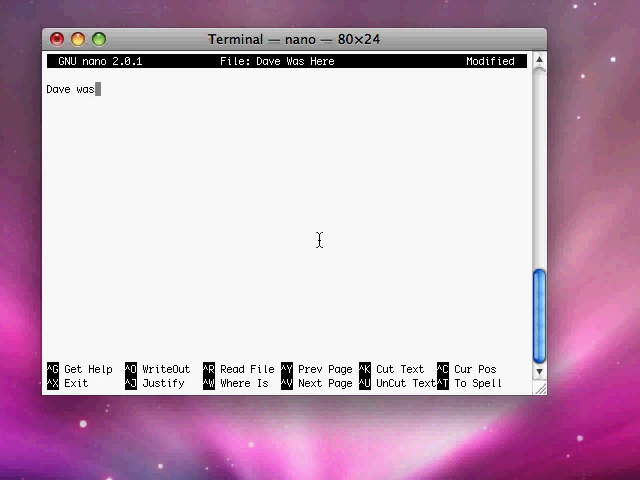
type("here!")
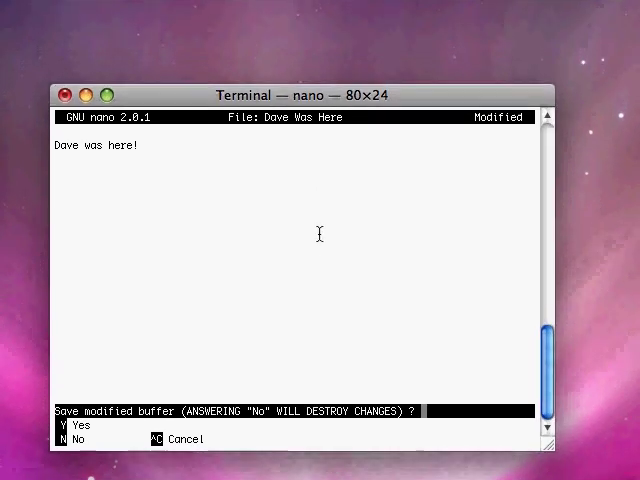
Exit nano, saving the buffer under the name Dave Was Here.
key("y")
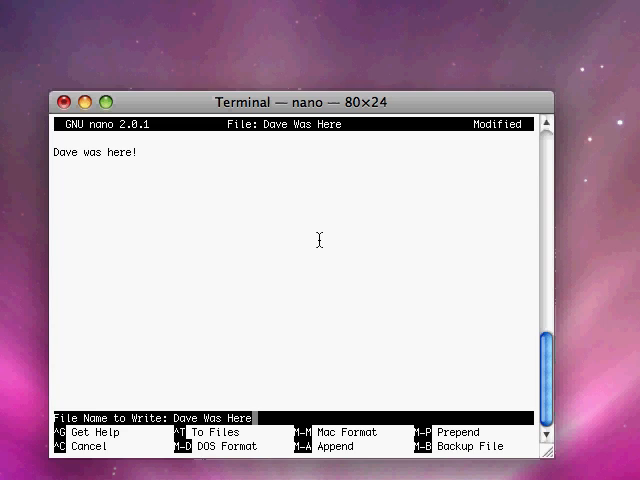
key("Enter")
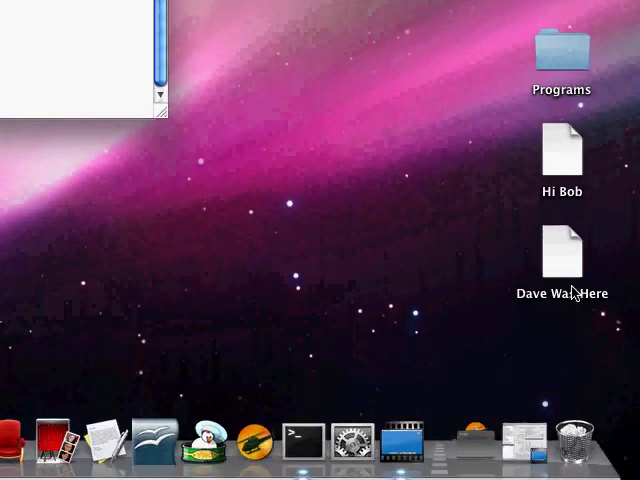
Select and open the Dave Was Here file on the Finder desktop.
left_click(560, 252)
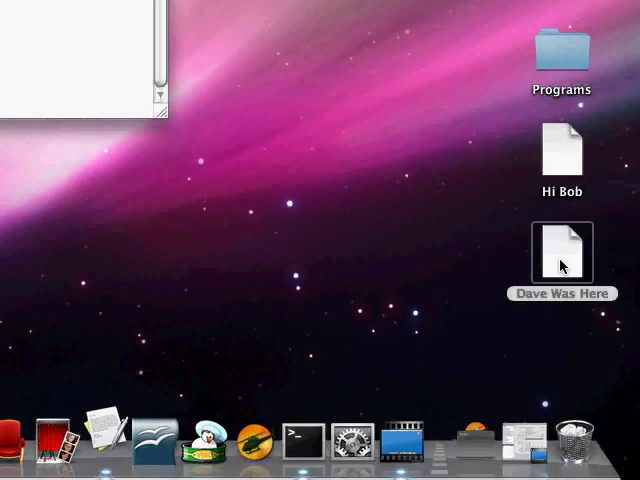
double_click(562, 250)
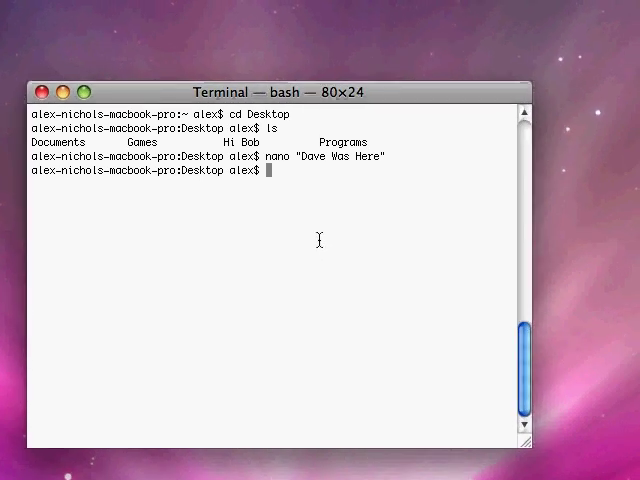
Run nano "Hi Bob", exit, then cat "Dave Was Here" showing Dave was here!
type("nano \"")
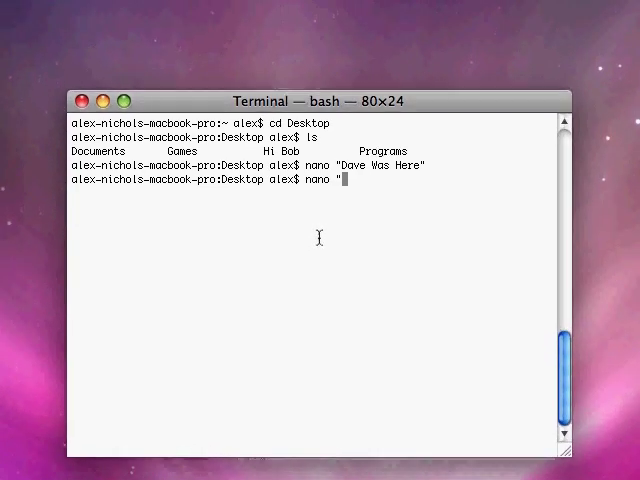
type("Hi Bob\"")
type("cat \"Dave Was Here")
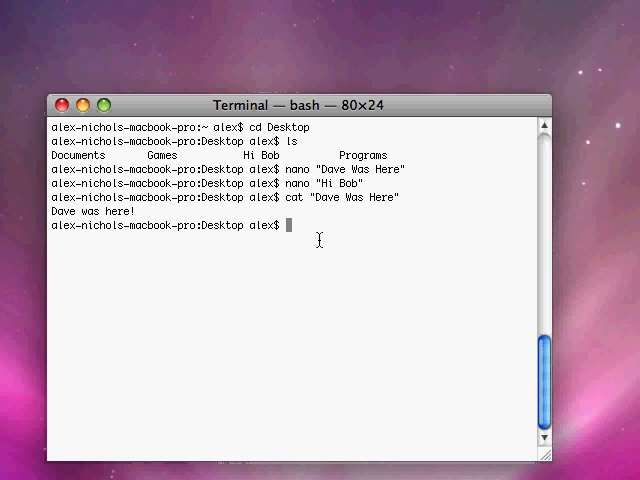
Run su alex, verify whoami alex and pwd /Users/alex/Desktop, then exit.
type("su")
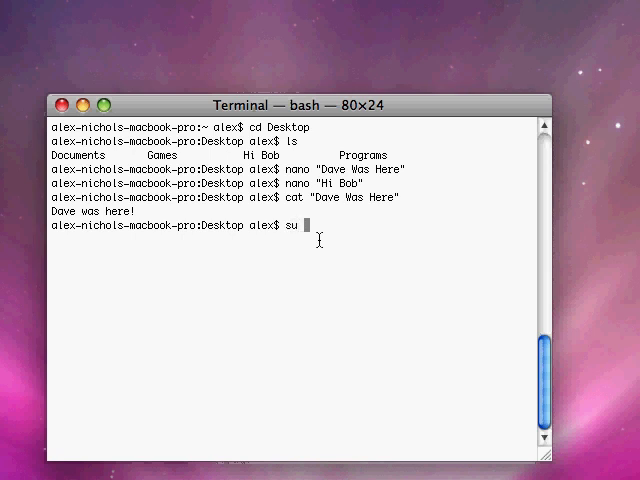
type("alex")
type("whoami")
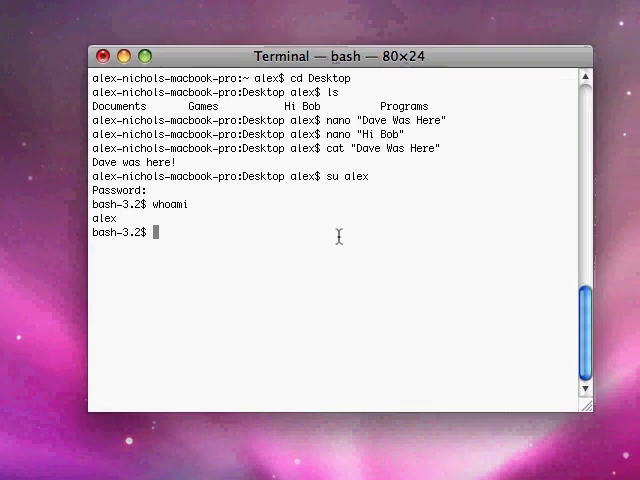
type("pwd")
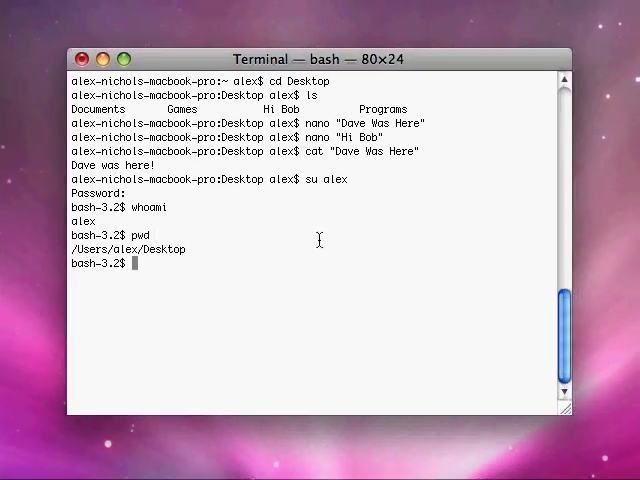
type("exi")
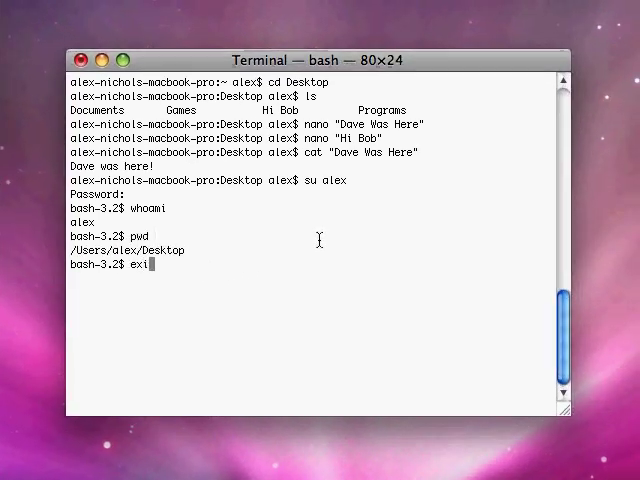
type("t")
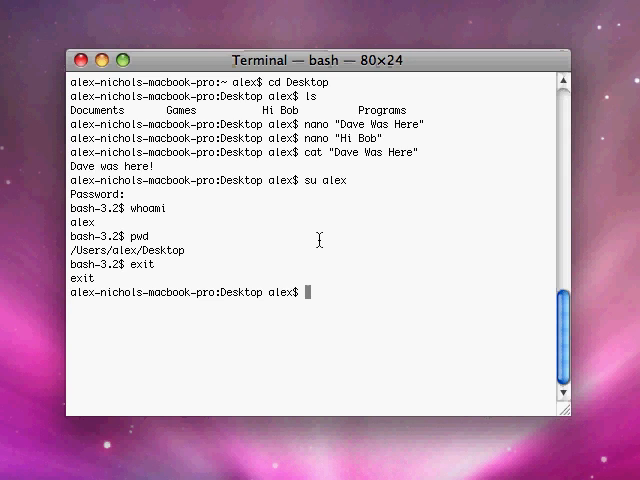
Run sudo whoami returning root, then plain whoami returning alex.
type("sud")
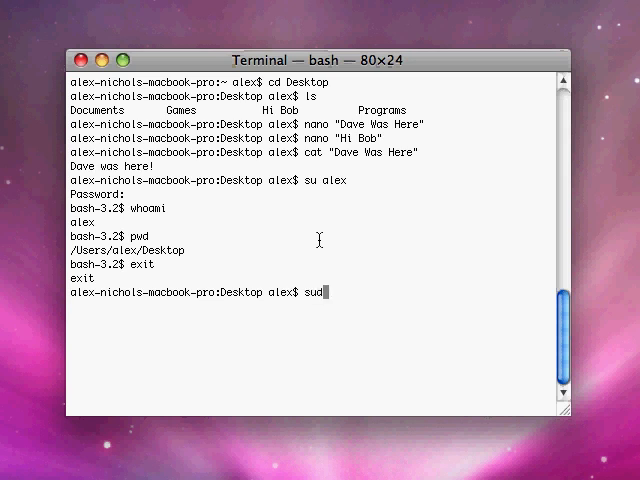
type("o")
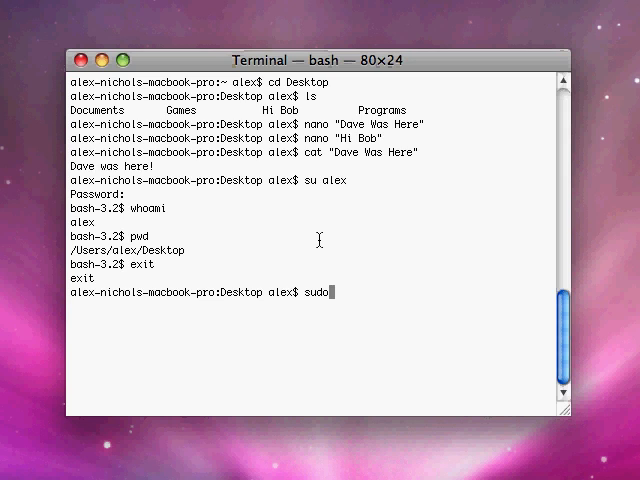
type("whoami")
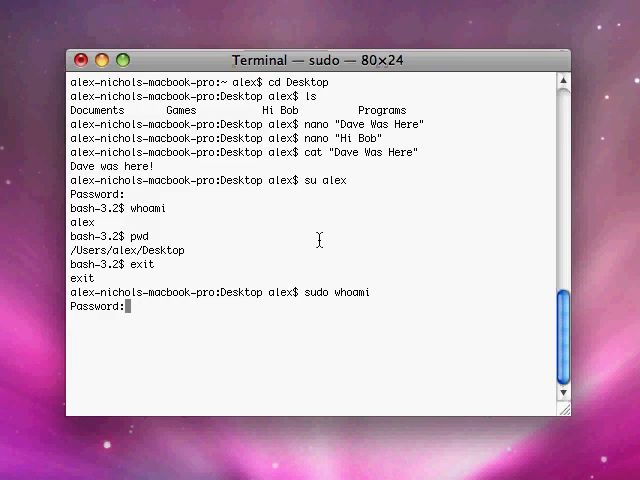
key("Return")
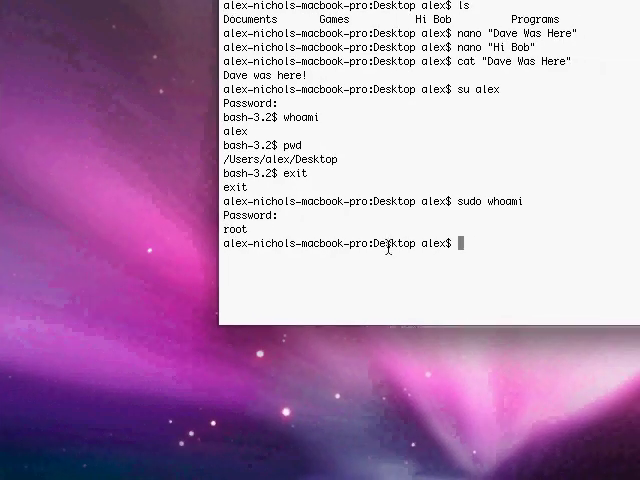
type("w")
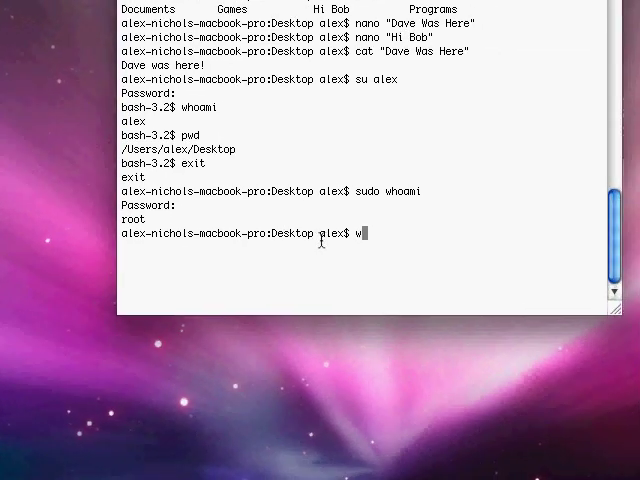
type("whoami")
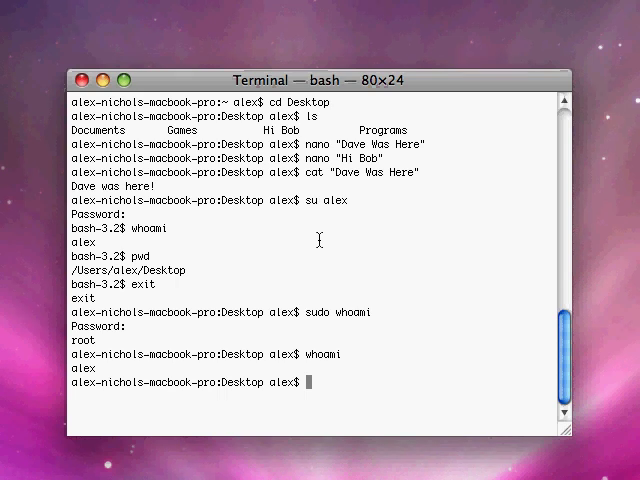
Run sudo -u Guest whoami, which reports Guest.
type("whoami")
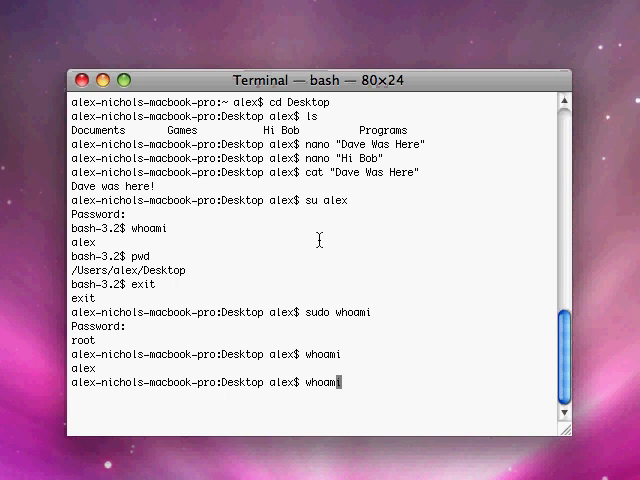
type("su alex")
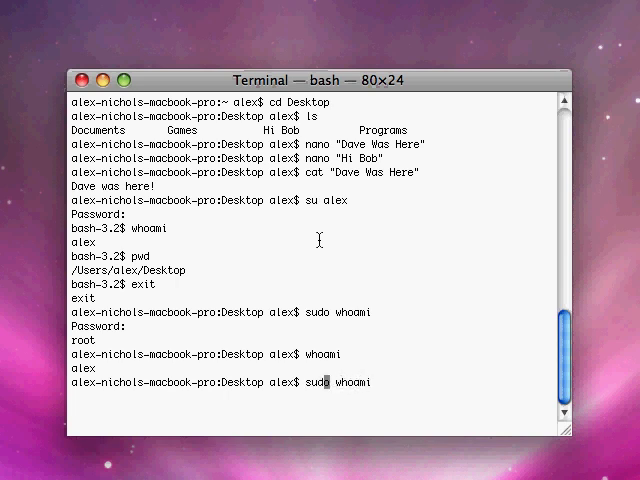
type("-u Guest")
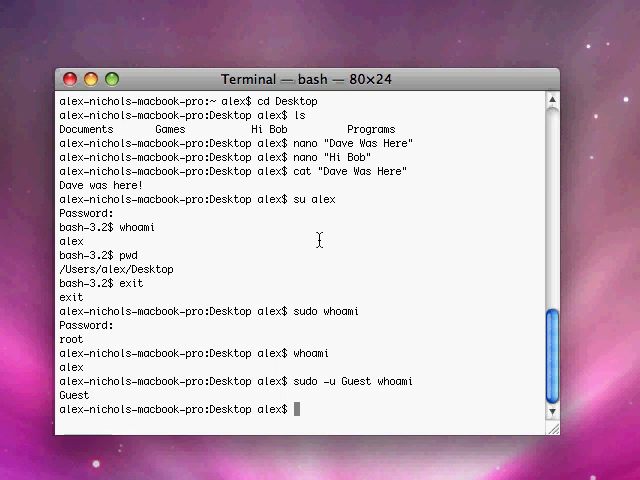
Run history to show the numbered list of earlier commands.
type("nano \"Hi Bob\"")
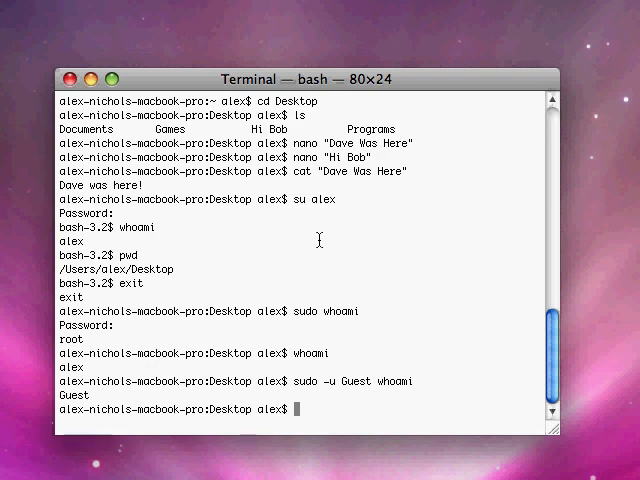
type("historu")
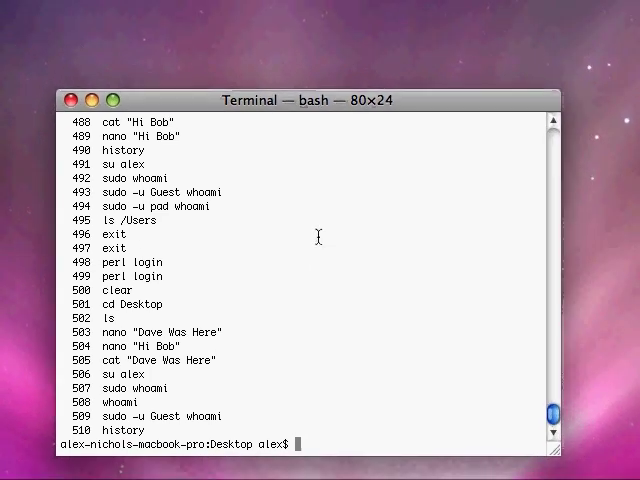
Run ls /Users, which lists the Shared and alex folders.
type("history")
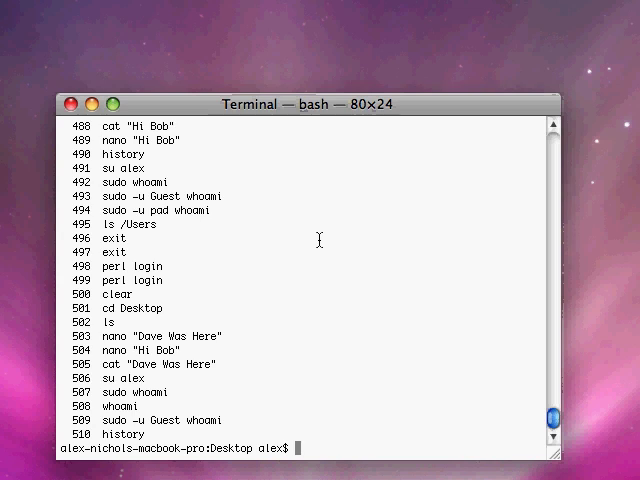
type("ls /")
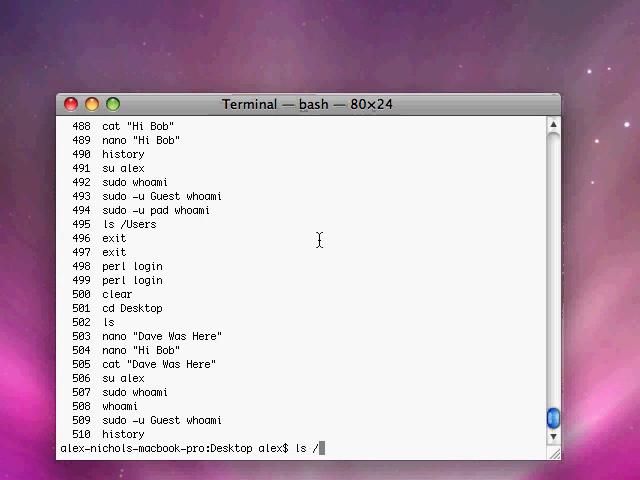
type("User")
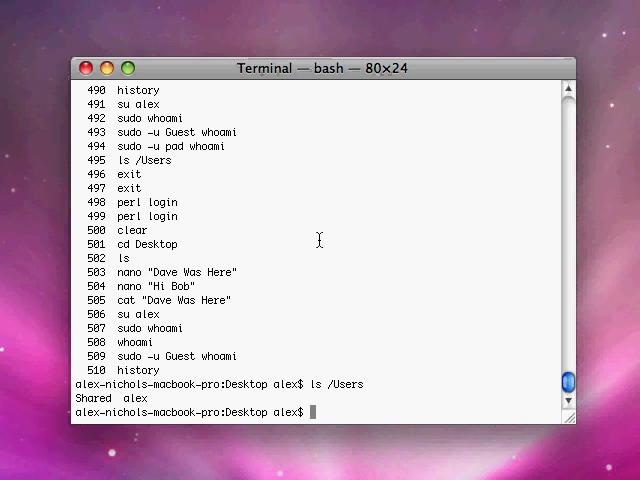
Run su and give the root password to enter a root shell.
type("su")
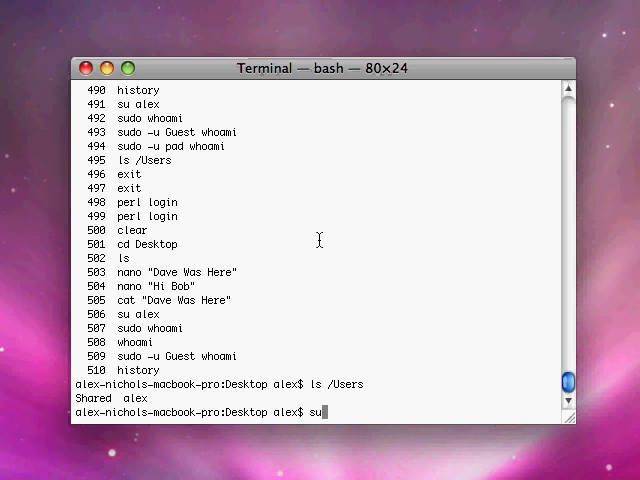
key("Return")
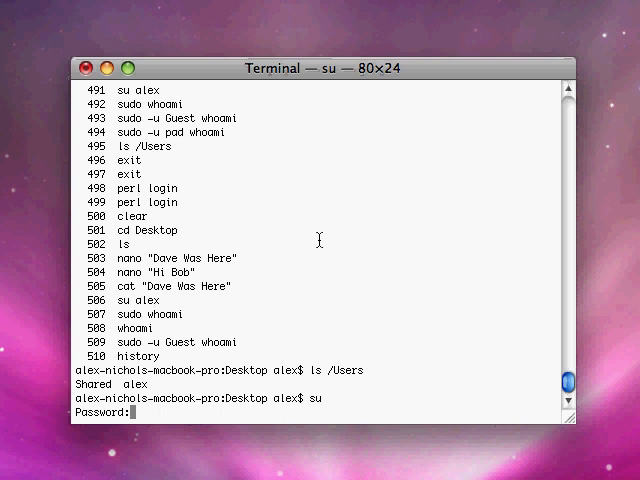
key("Return")
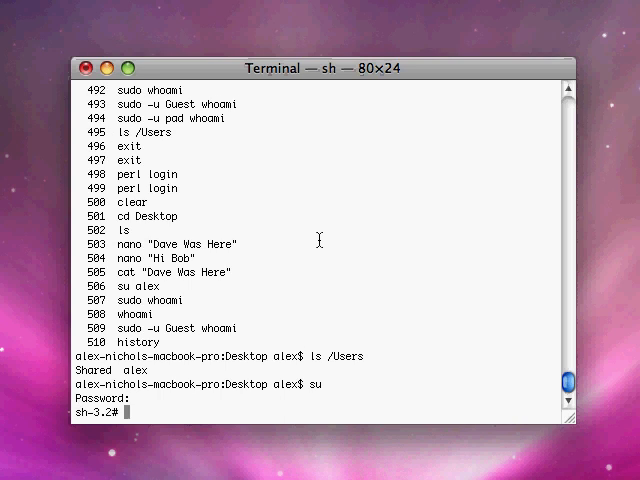
As root list /Users, /Users/alex and /Users/alex/Desktop, then exit.
type("ls /Users")
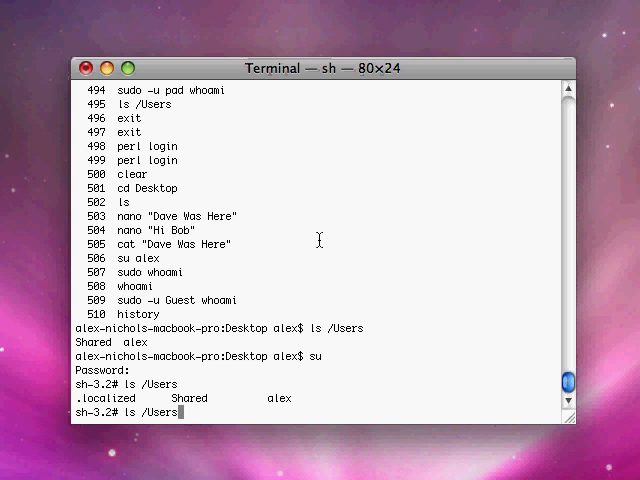
key("Return")
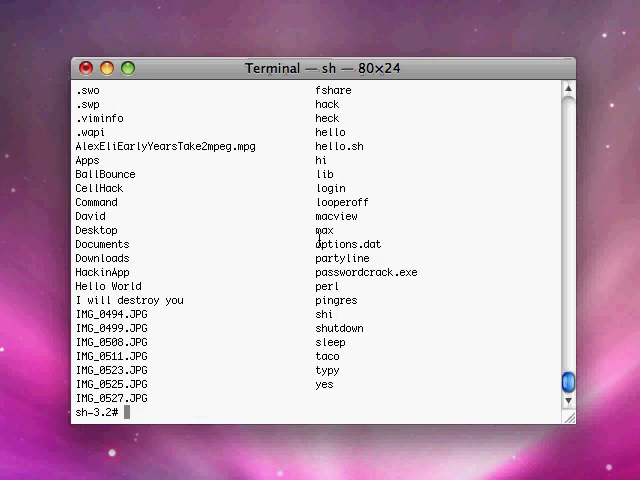
type("ls /Users/alex/Desktop")
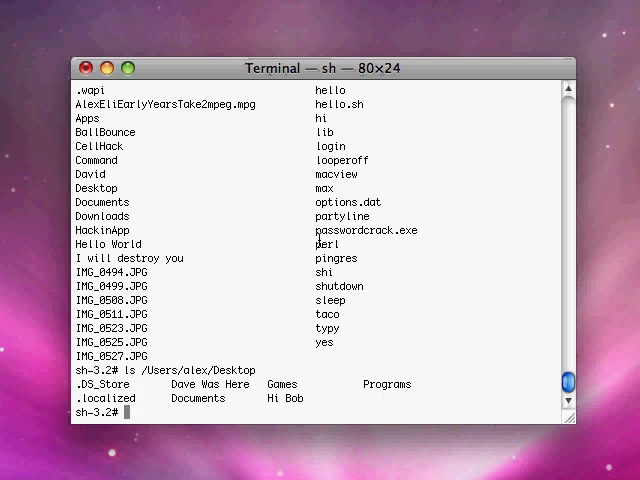
type("exit")
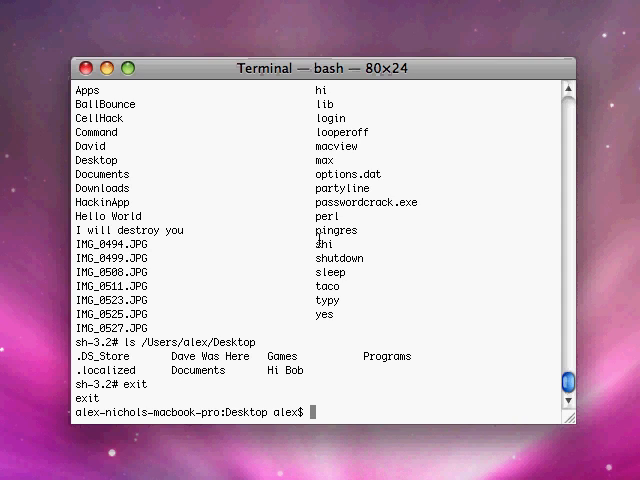
Enter sudo su root and authenticate to land in a root shell.
type("sud")
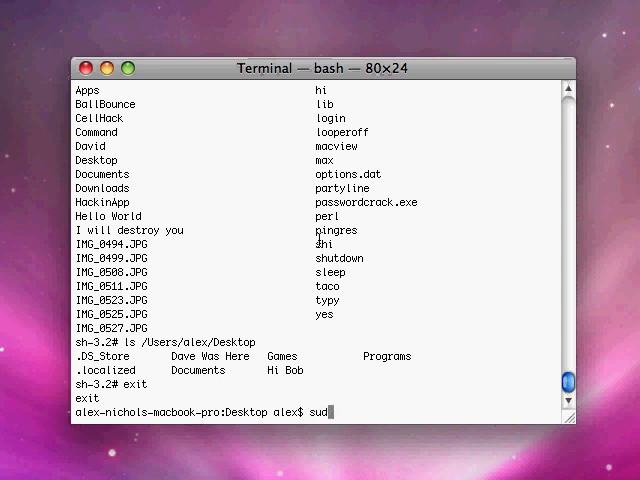
type("o")
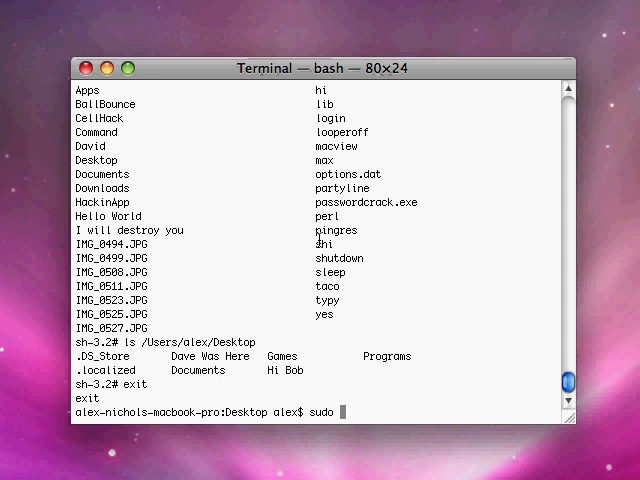
type("su root")
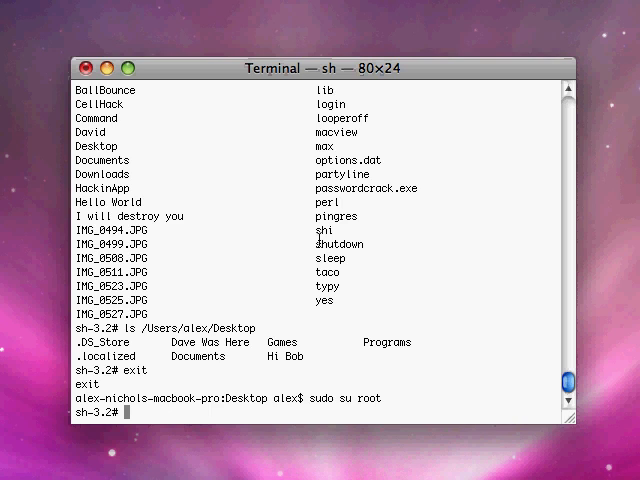
type("w")
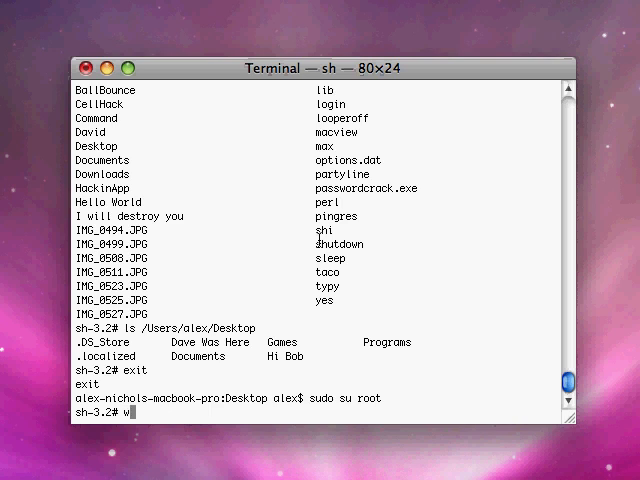